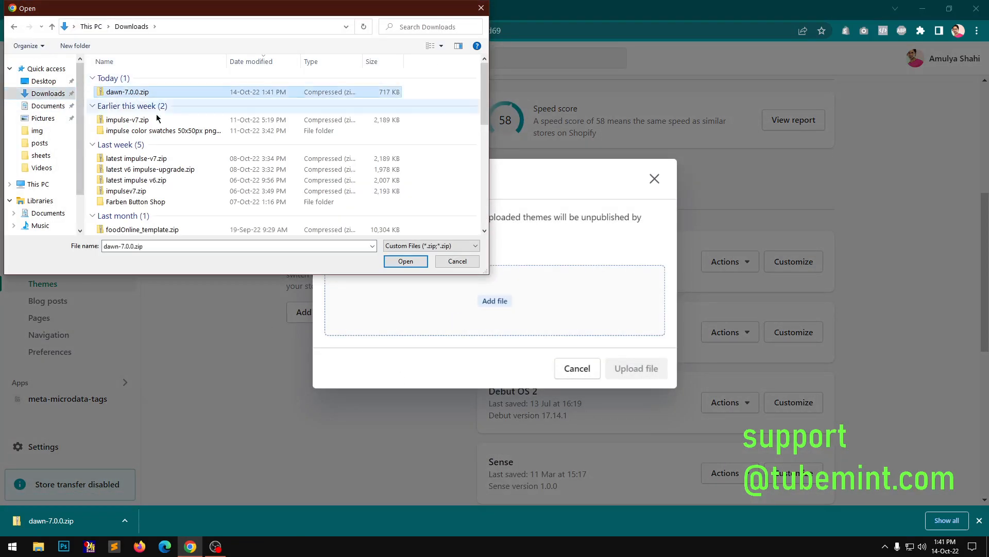
Choose the dawn-7.0.0.zip file for the theme upload
left_click(405, 261)
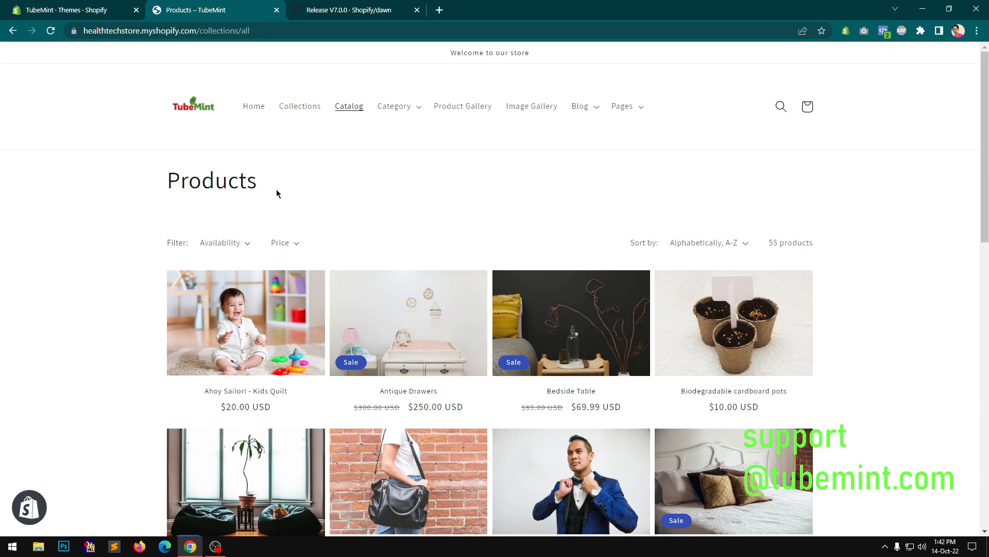
Return to the Themes list to publish Dawn-7.0.0 as the live theme
left_click(69, 10)
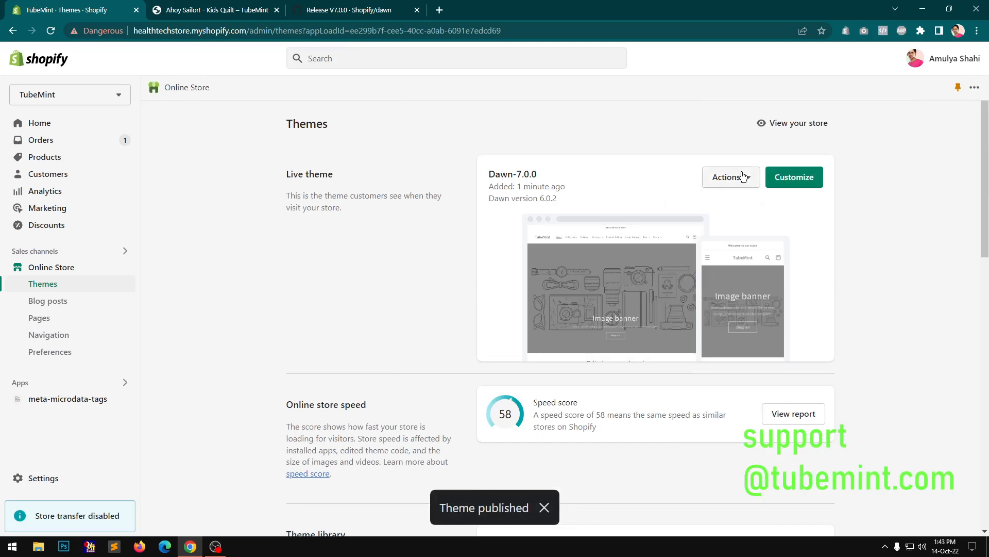
left_click(794, 177)
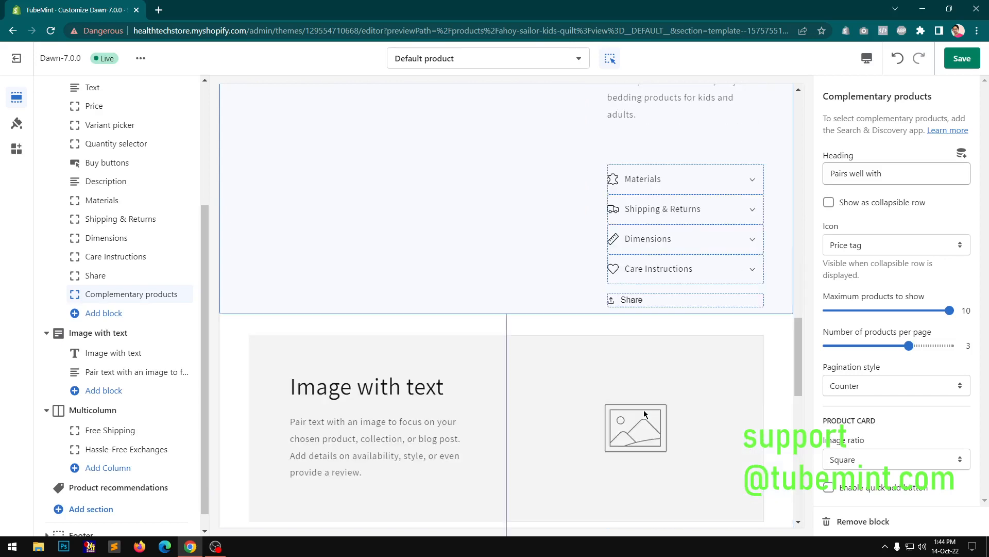
Enable the collapsible row and switch Complementary products pagination to Numbers
left_click(828, 202)
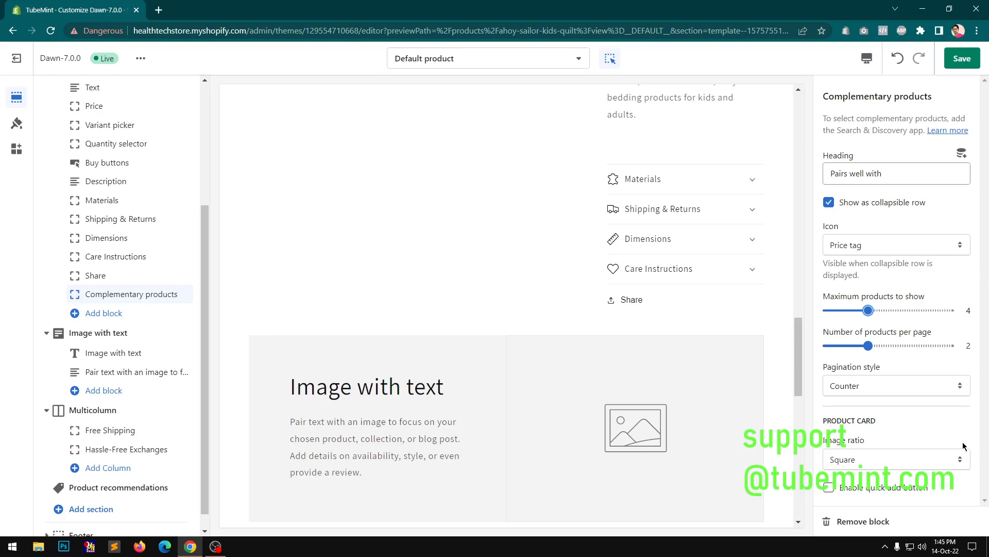
left_click(894, 385)
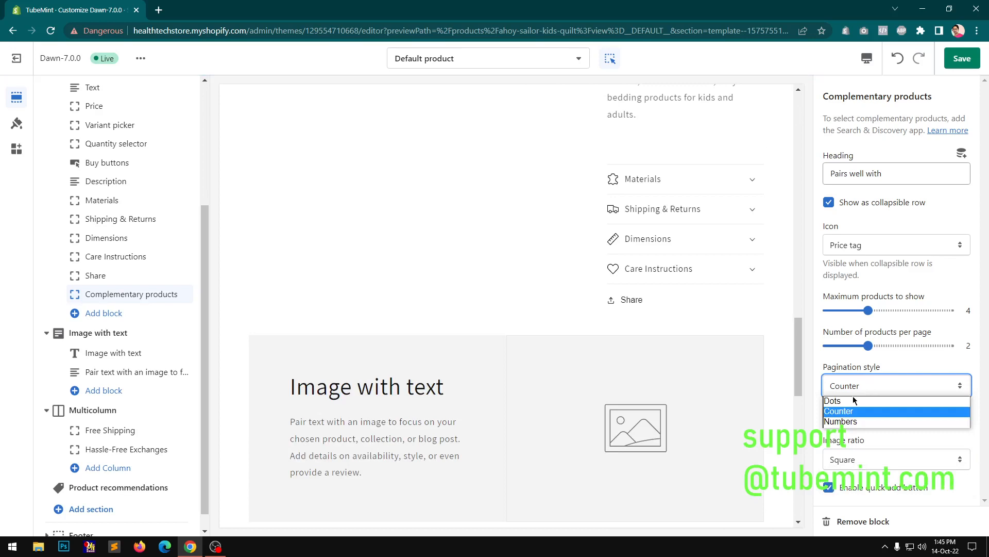
left_click(841, 421)
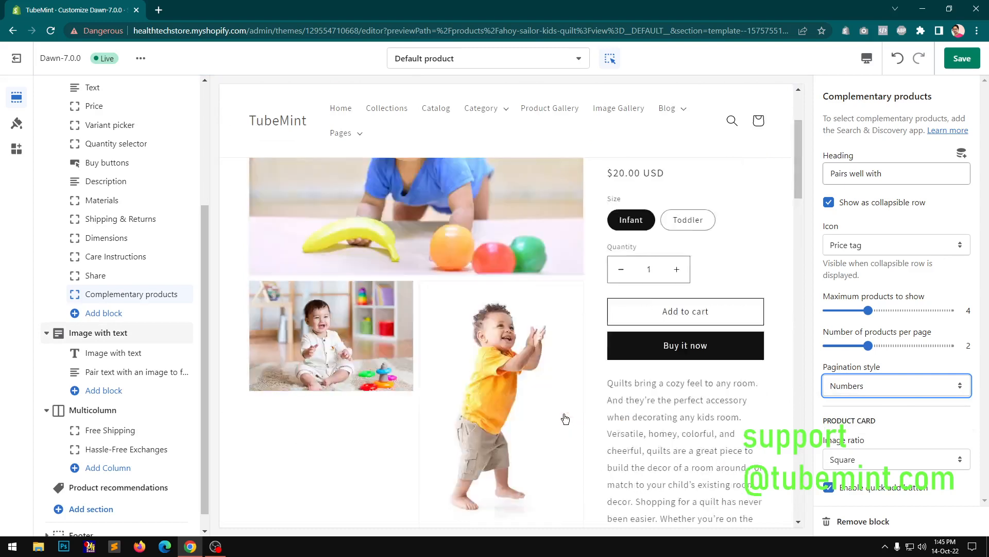
left_click(961, 59)
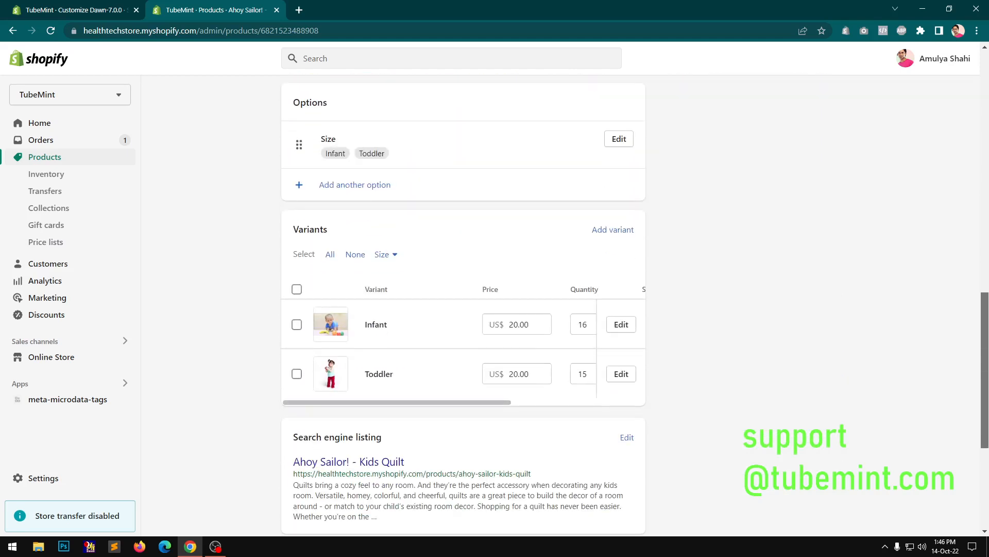
Scroll through the Ahoy Sailor! Kids Quilt variants and SEO listing, then back to the top
scroll("down", 3)
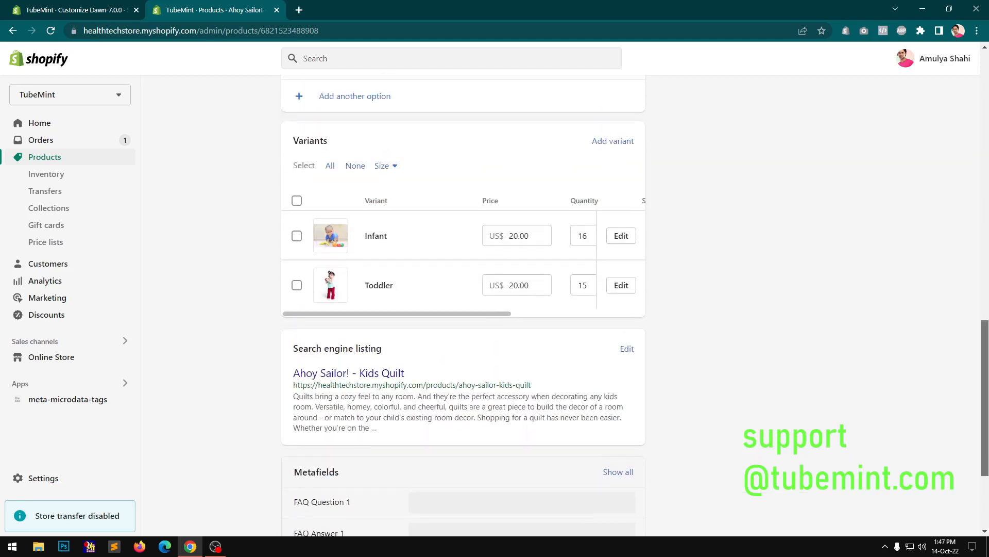
scroll("up", 3)
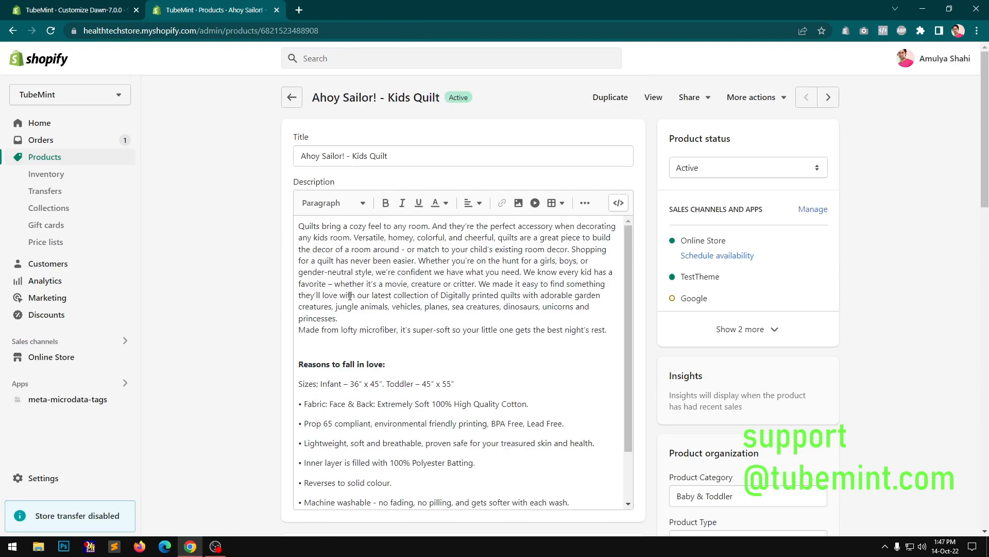
Return to admin and review the Cart group in Dawn theme settings, cart type Drawer
left_click(73, 9)
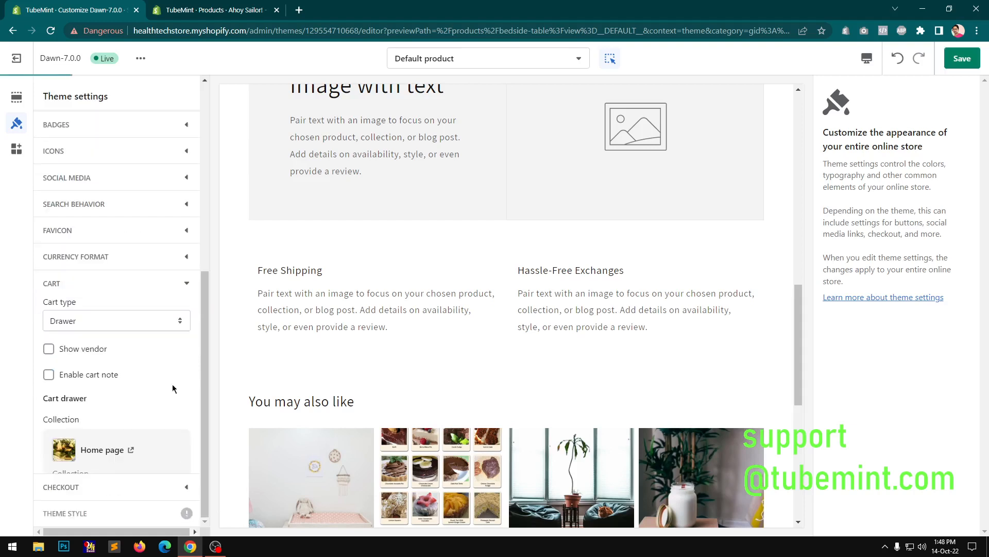
left_click(17, 149)
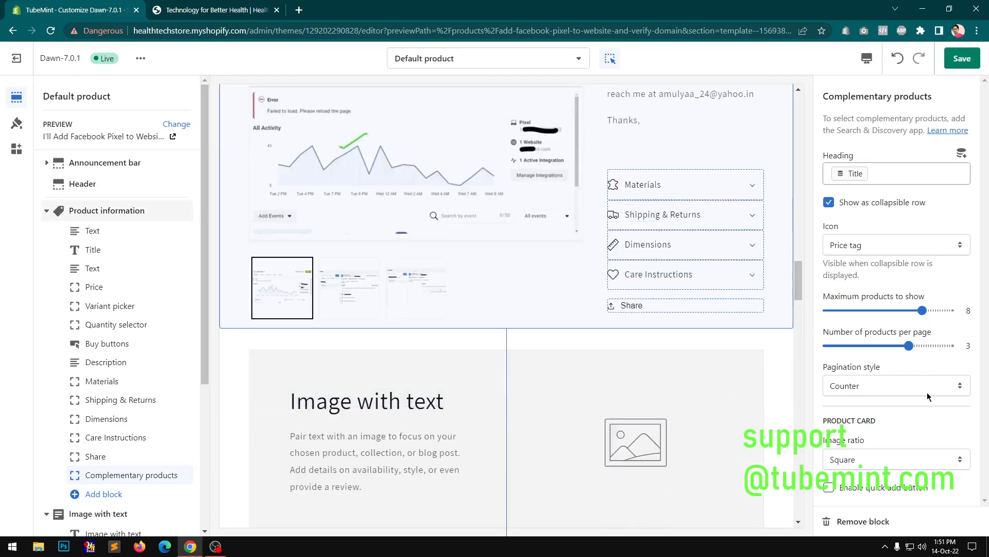
Adjust the Complementary products block's pagination style setting
left_click(896, 385)
type("pag")
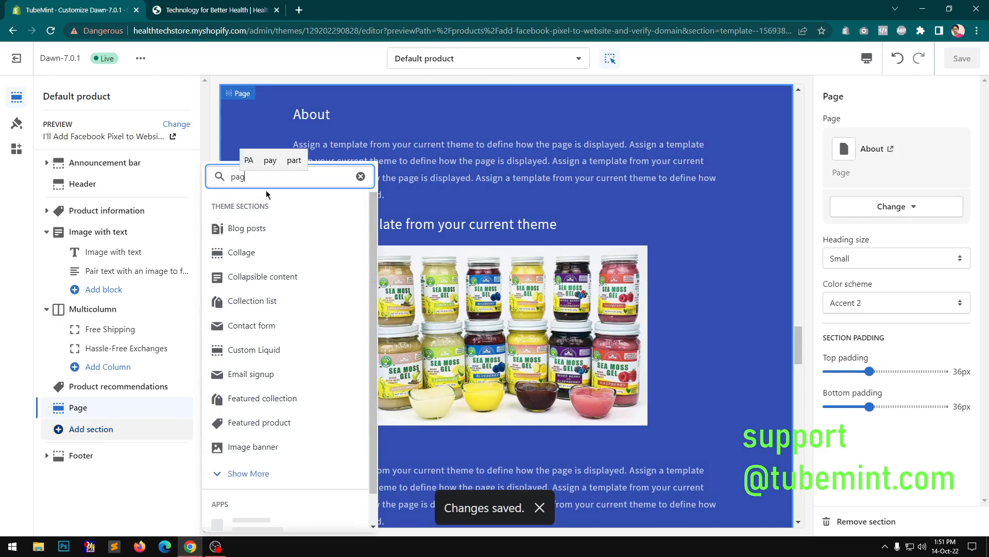
Add the Page section to the product template and pick the About page
left_click(360, 176)
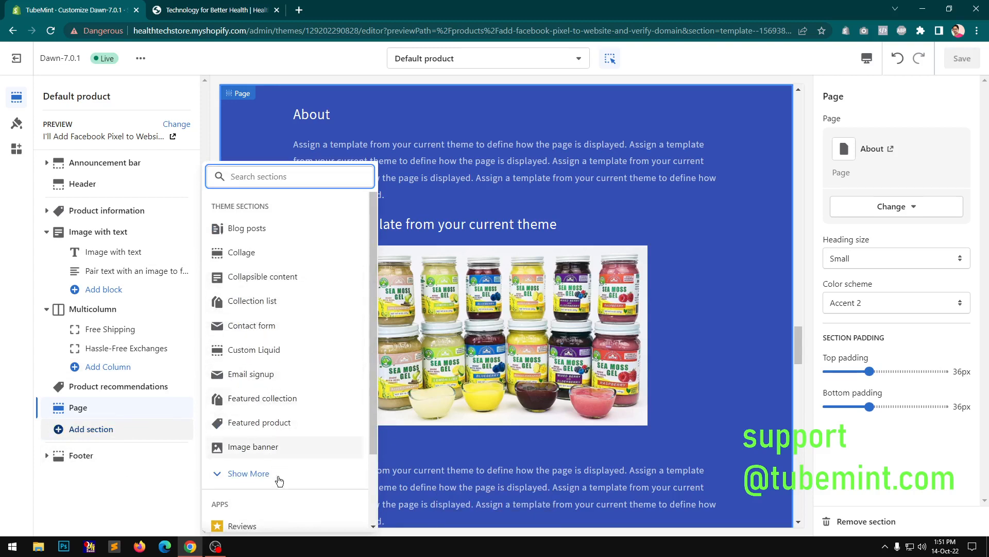
left_click(248, 473)
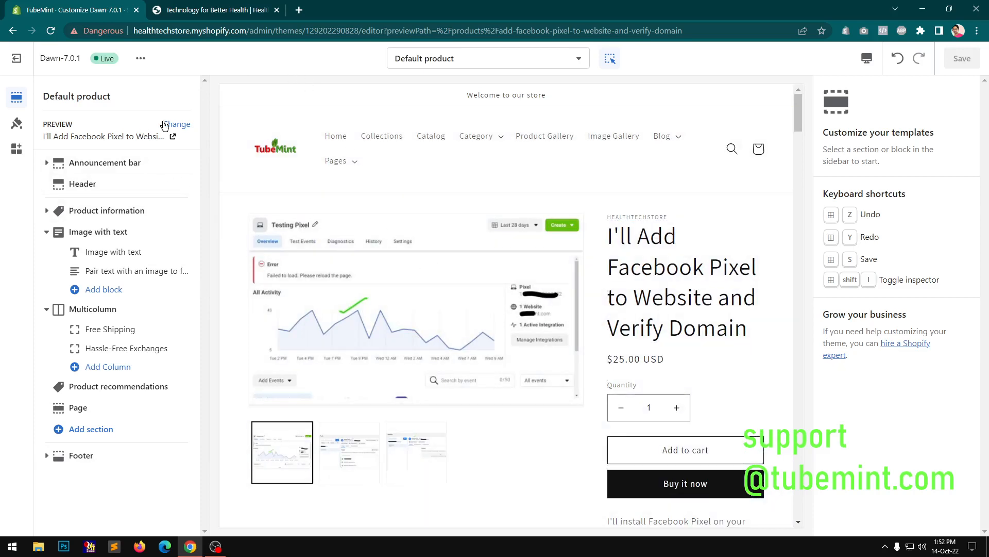
mouse_move(176, 124)
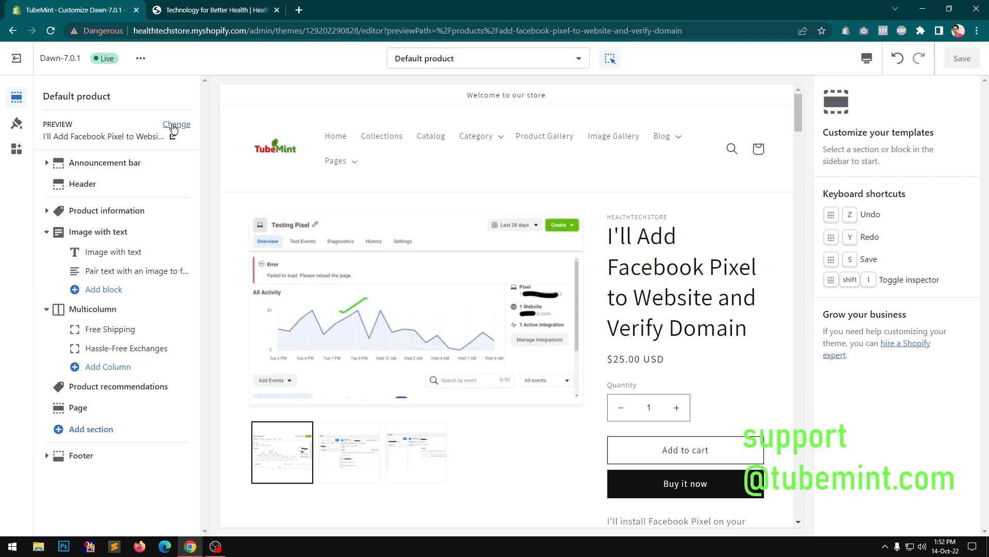